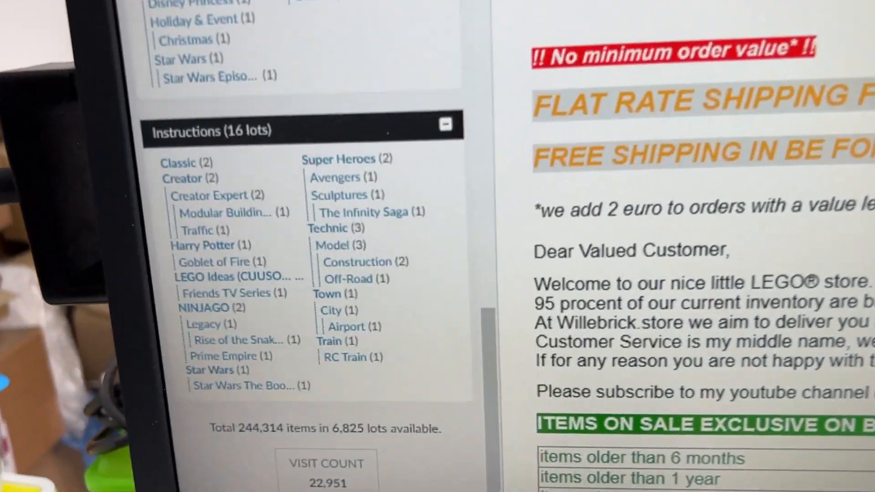
Copy only the Remark field from the Store 23/07/2023 document into the set inventory
{"action": "scroll", "scroll_direction": "down", "scroll_amount": 3}
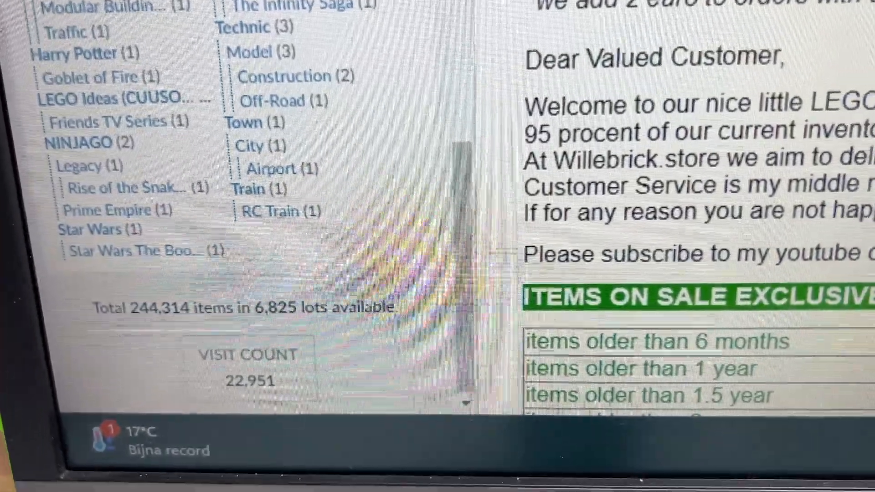
{"action": "scroll", "scroll_direction": "down", "scroll_amount": 3}
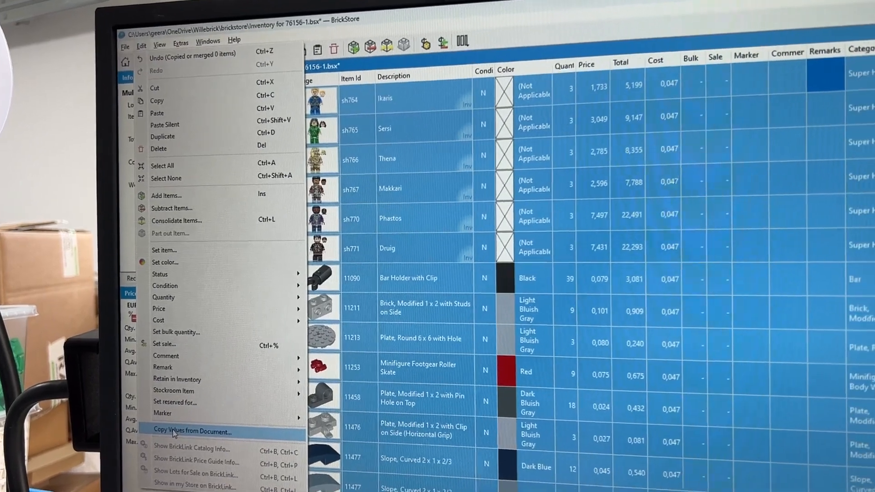
{"action": "left_click", "coordinate": [192, 431]}
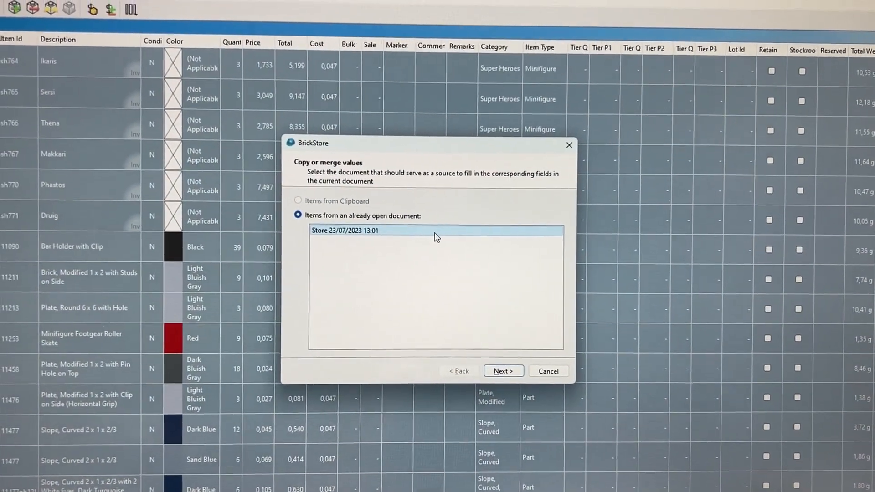
{"action": "left_click", "coordinate": [501, 371]}
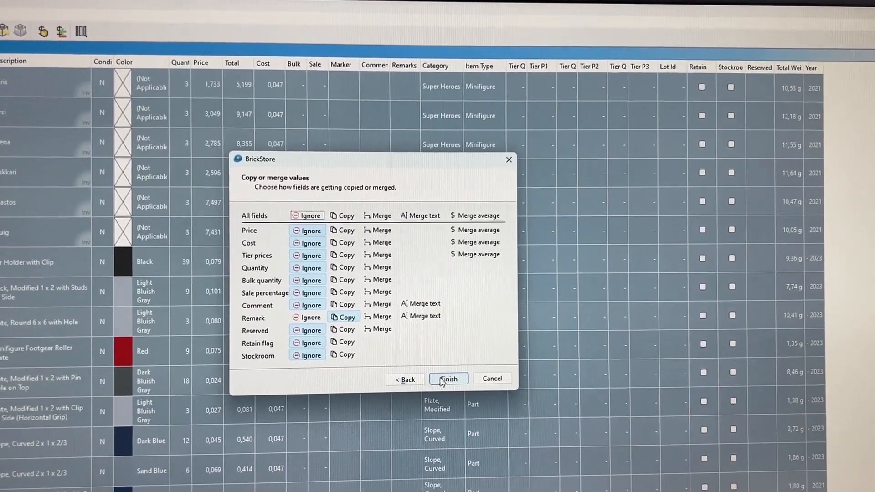
{"action": "left_click", "coordinate": [448, 378]}
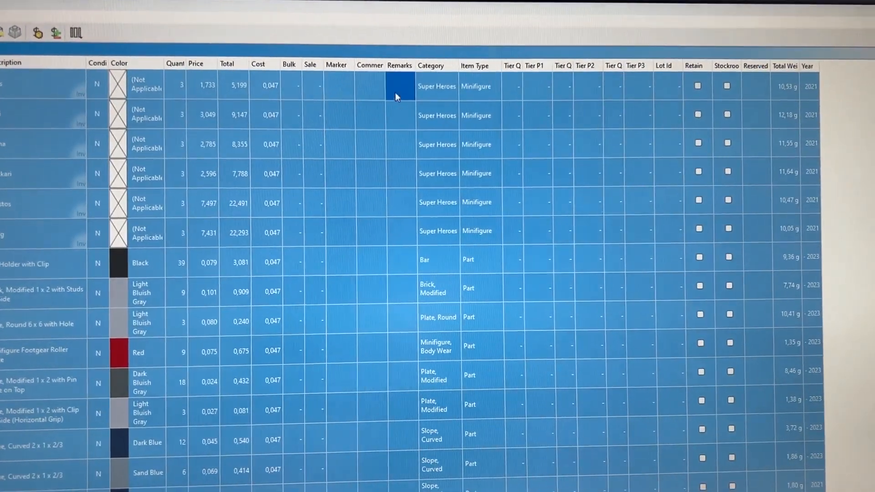
{"action": "scroll", "scroll_direction": "down", "scroll_amount": 3}
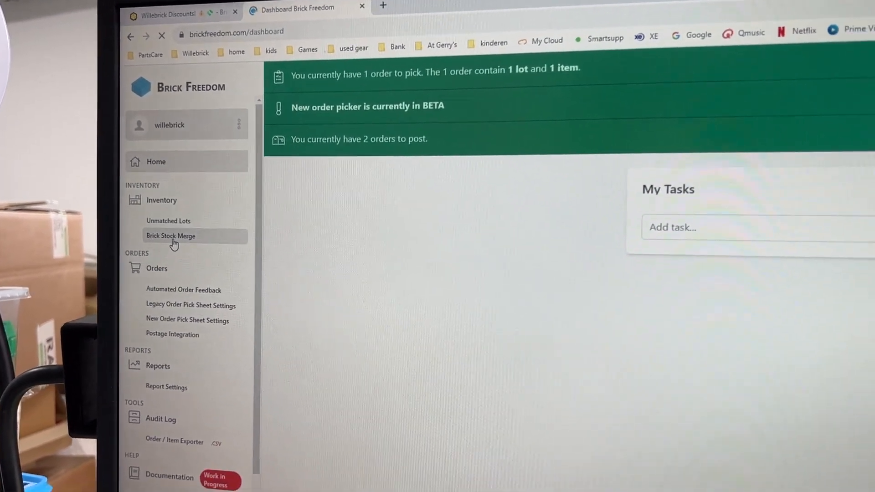
Upload the 76156-1 .bsx file from the bricklink stock folder to BrickStock Merge
{"action": "left_click", "coordinate": [170, 235]}
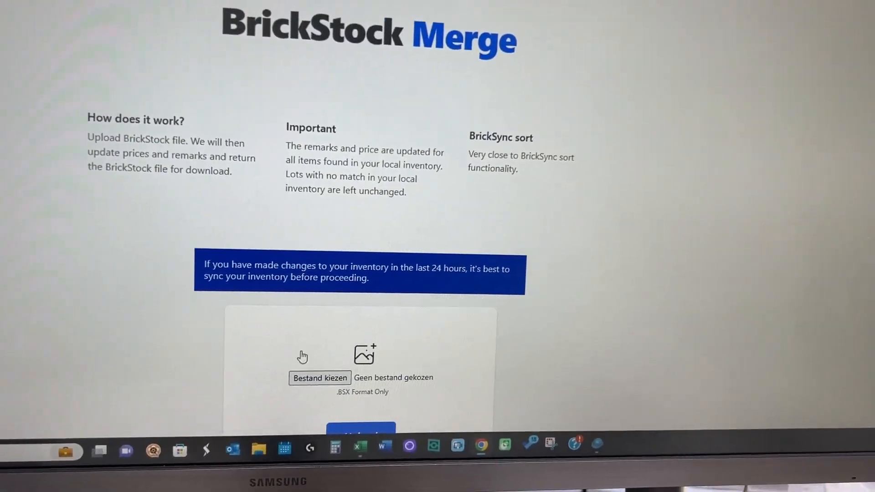
{"action": "left_click", "coordinate": [320, 377]}
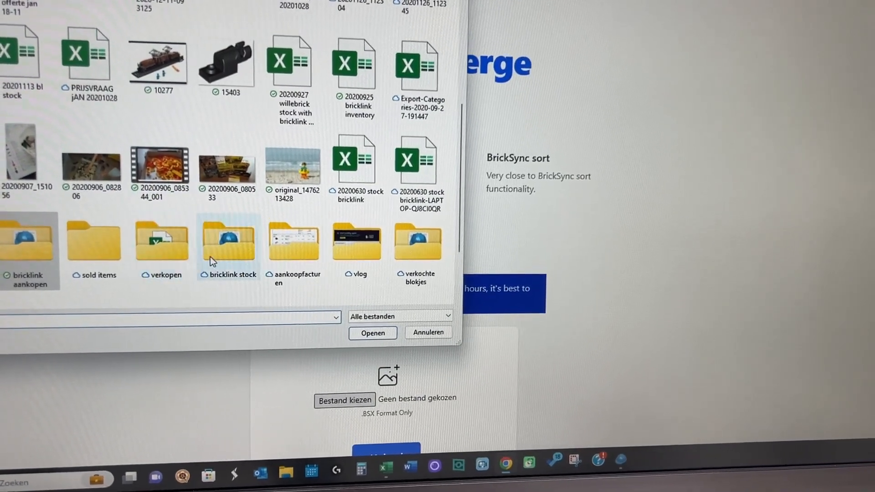
{"action": "left_click", "coordinate": [226, 240]}
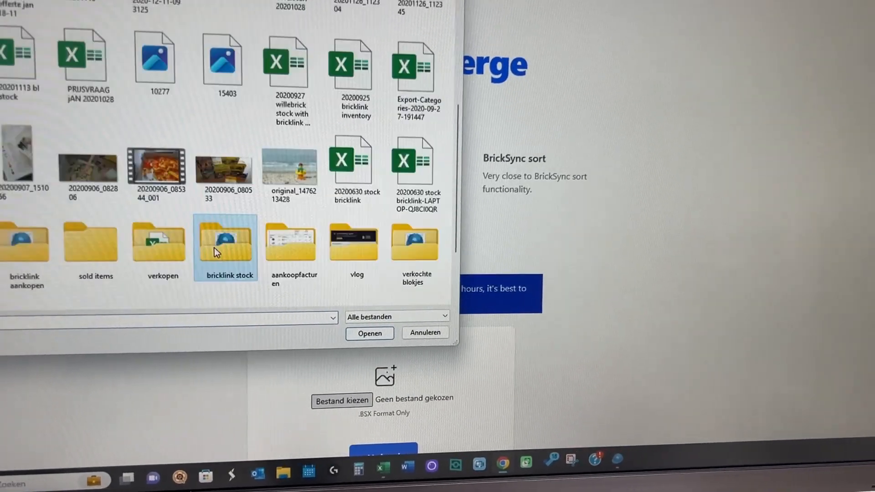
{"action": "double_click", "coordinate": [225, 242]}
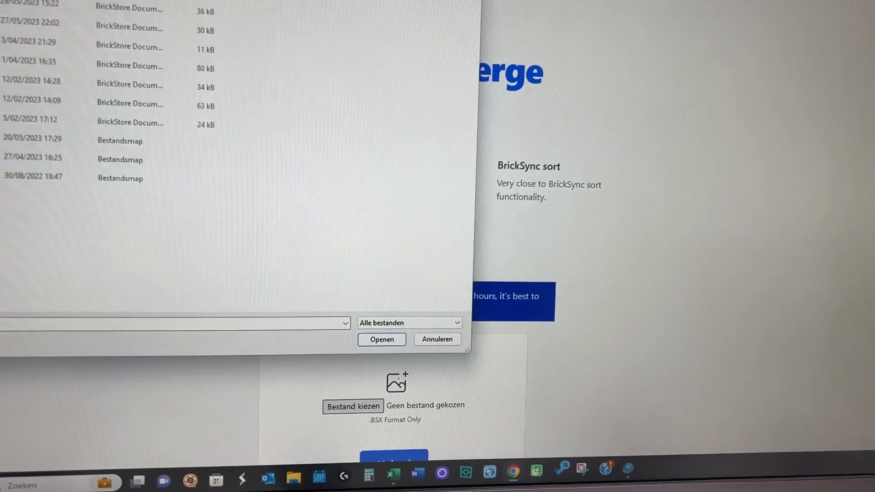
{"action": "left_click", "coordinate": [382, 339]}
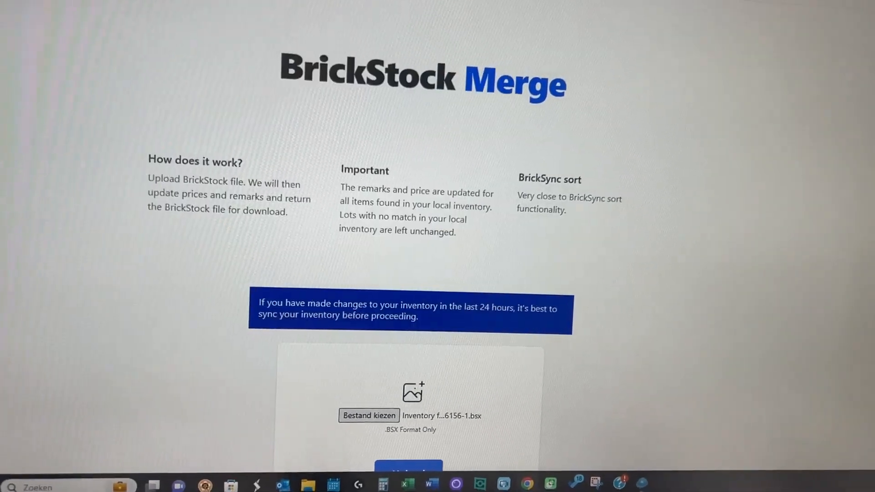
{"action": "scroll", "scroll_direction": "down", "scroll_amount": 3}
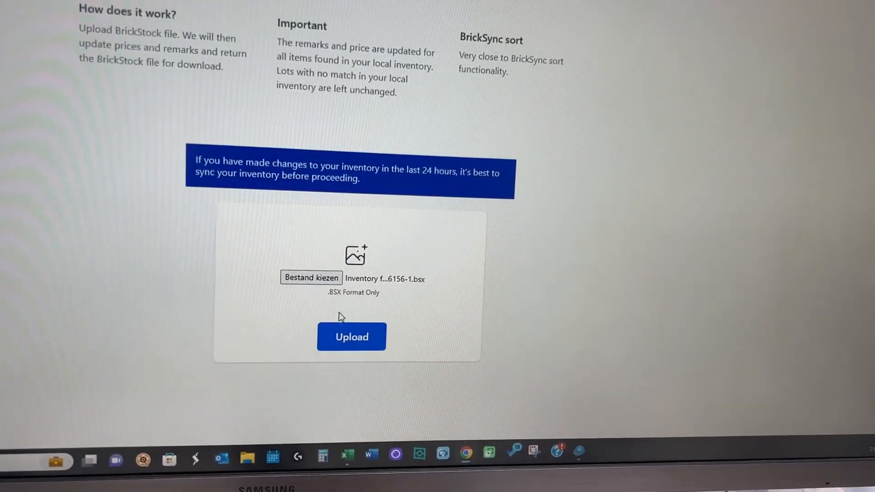
{"action": "left_click", "coordinate": [351, 336]}
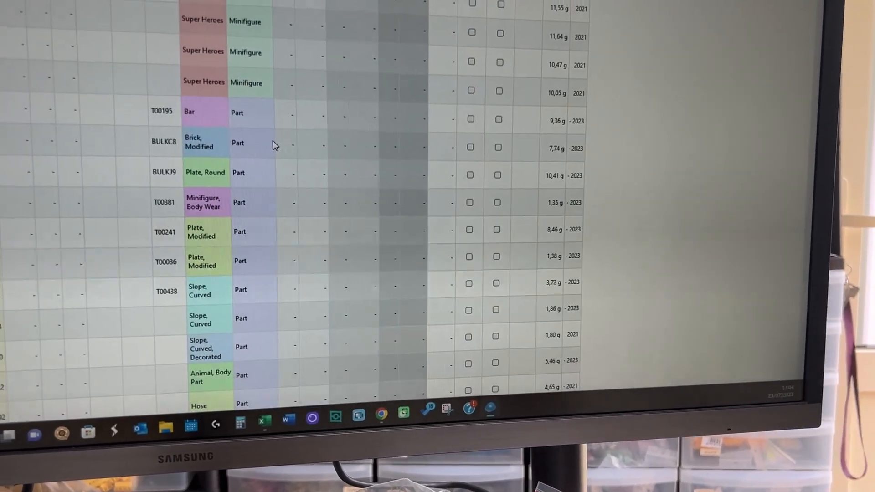
Scroll through the merged inventory's Remarks column showing codes like T00195 and BULKC8
{"action": "scroll", "scroll_direction": "down", "scroll_amount": 3}
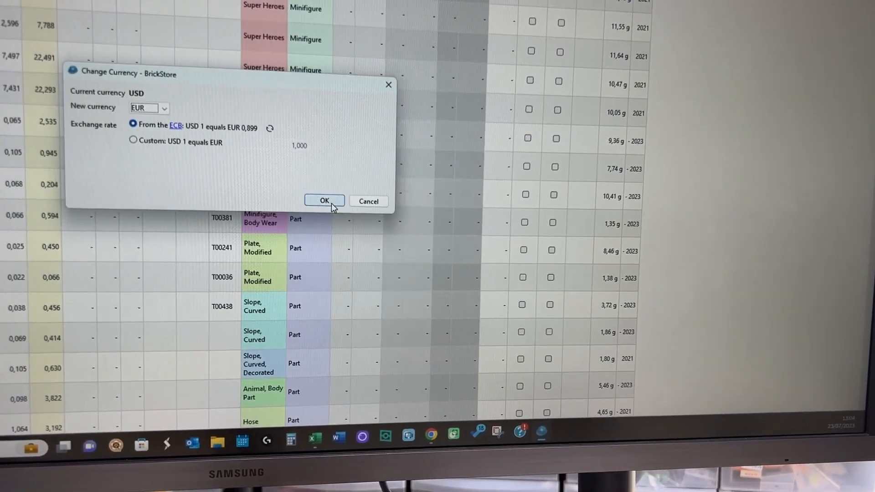
Confirm converting prices from USD to EUR at the ECB rate of 0.899
{"action": "left_click", "coordinate": [325, 200]}
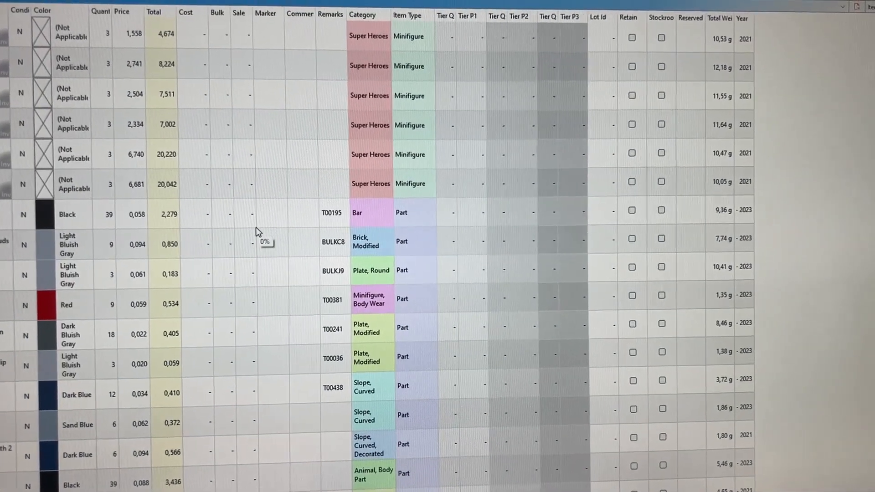
{"action": "scroll", "scroll_direction": "down", "scroll_amount": 3}
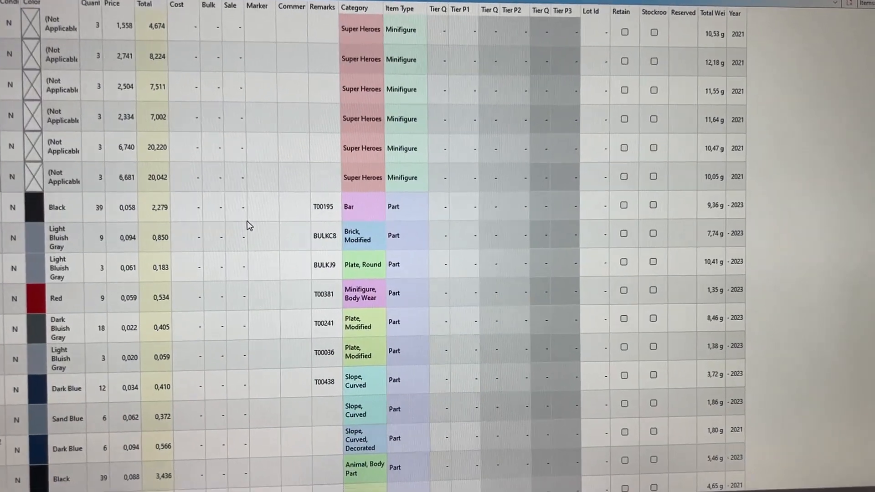
{"action": "scroll", "scroll_direction": "left", "scroll_amount": 3}
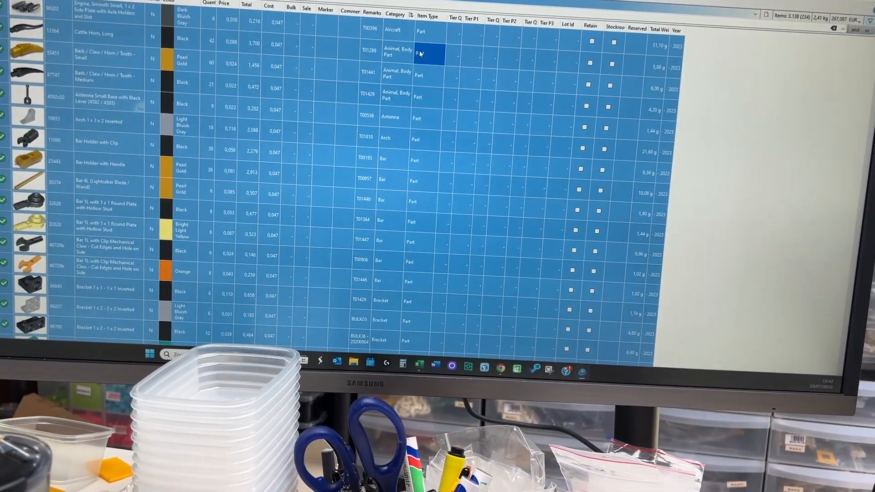
{"action": "scroll", "scroll_direction": "down", "scroll_amount": 3}
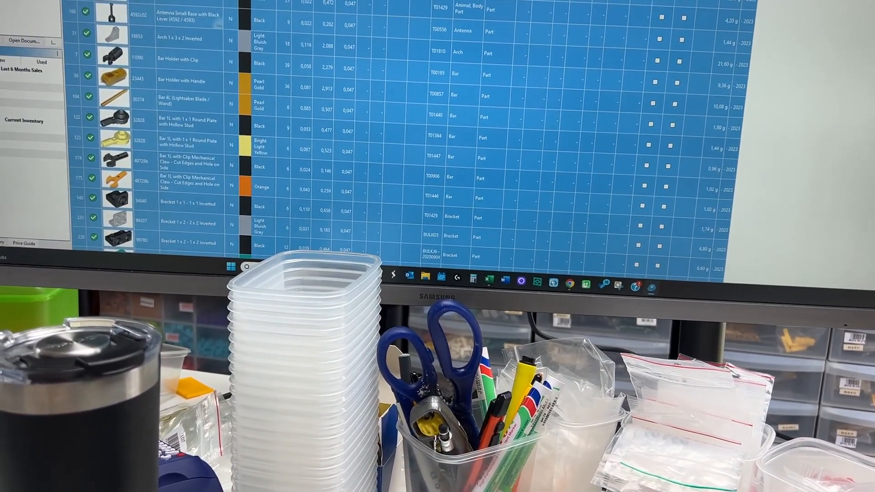
{"action": "scroll", "scroll_direction": "down", "scroll_amount": 3}
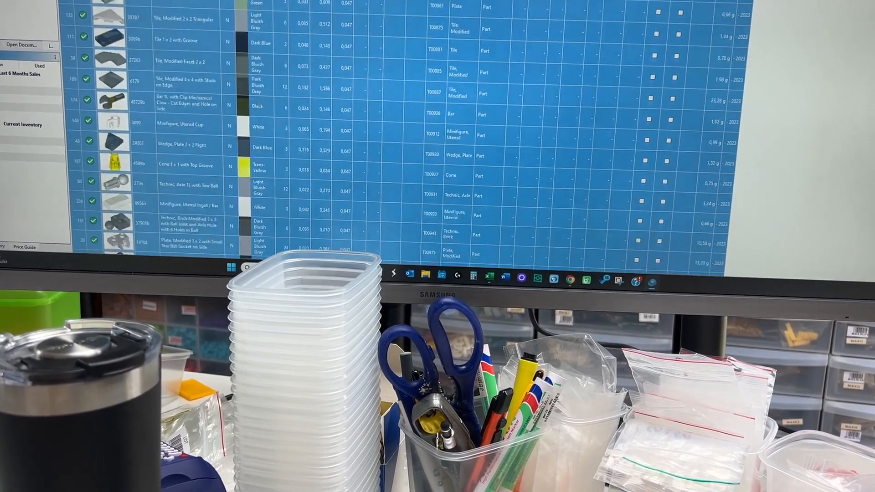
{"action": "scroll", "scroll_direction": "down", "scroll_amount": 3}
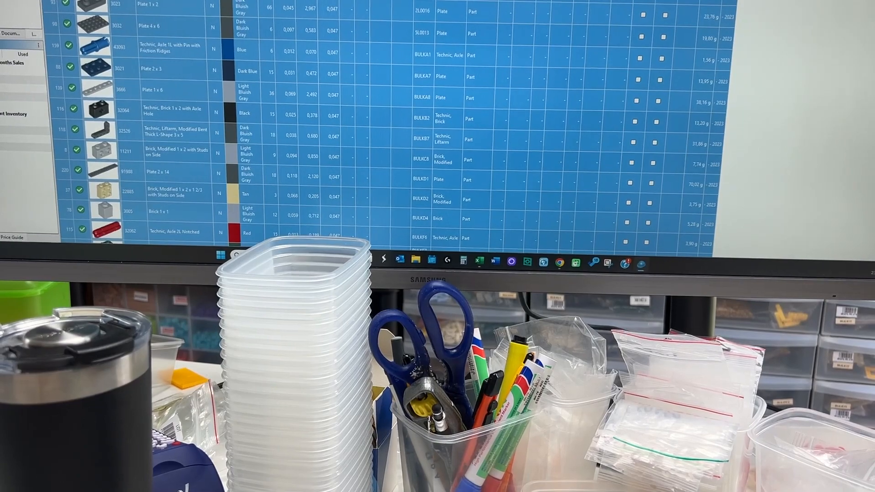
{"action": "scroll", "scroll_direction": "down", "scroll_amount": 3}
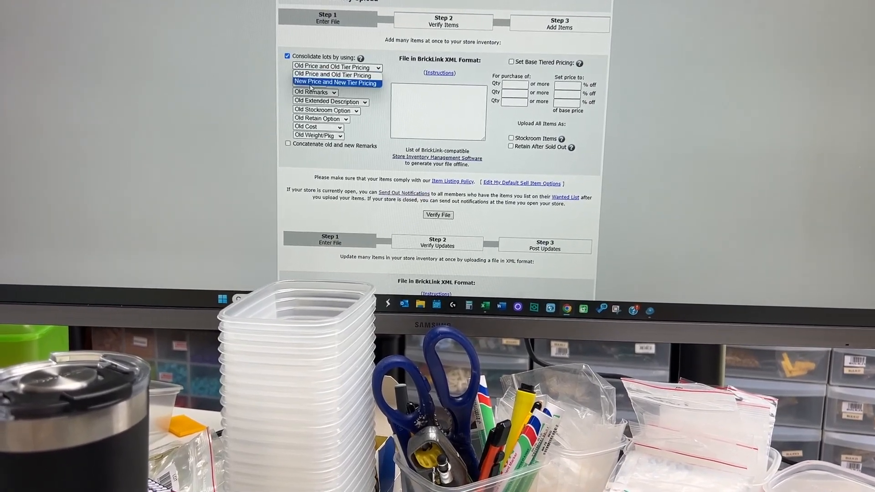
Set consolidation to New Price and New Remarks, then paste the inventory XML into the upload box
{"action": "left_click", "coordinate": [335, 83]}
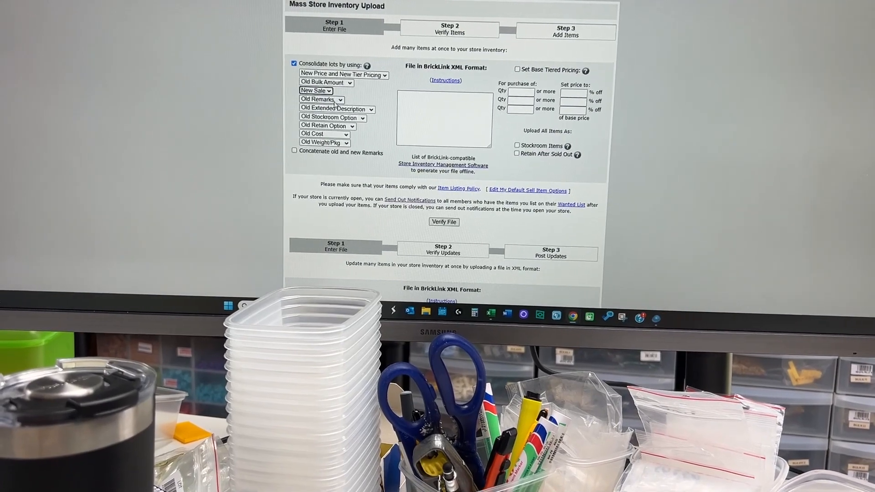
{"action": "left_click", "coordinate": [319, 98]}
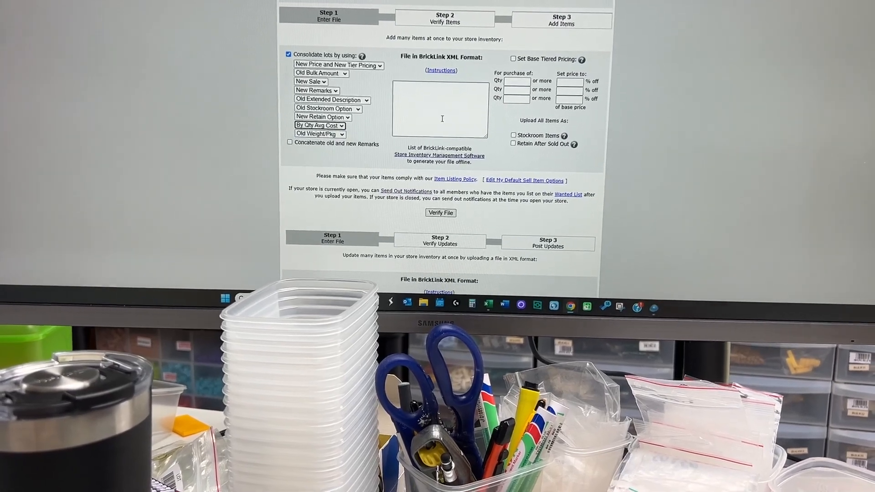
{"action": "right_click", "coordinate": [442, 117]}
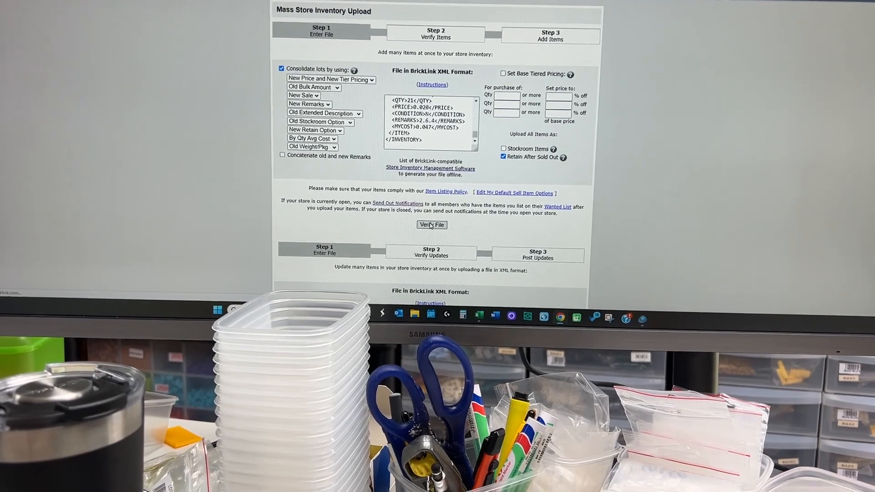
Verify the pasted inventory, upload the 234 lots, and start wanted list notifications
{"action": "left_click", "coordinate": [431, 225]}
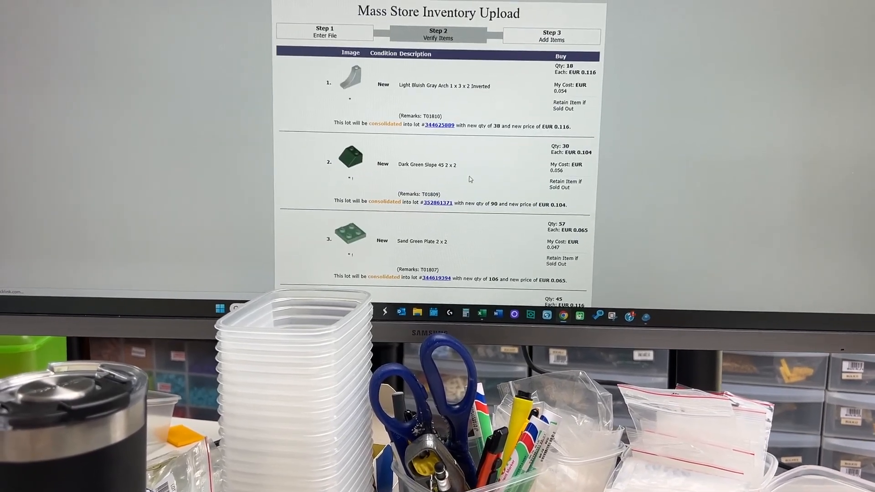
{"action": "scroll", "scroll_direction": "down", "scroll_amount": 3}
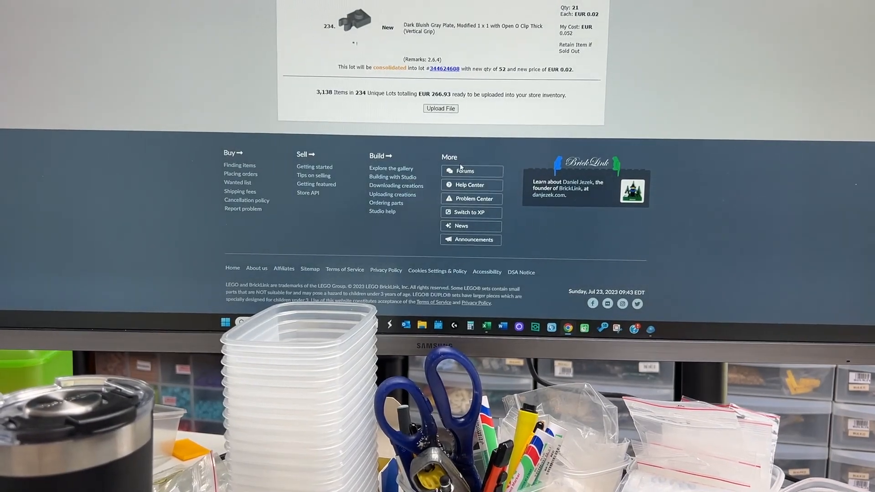
{"action": "left_click", "coordinate": [440, 109]}
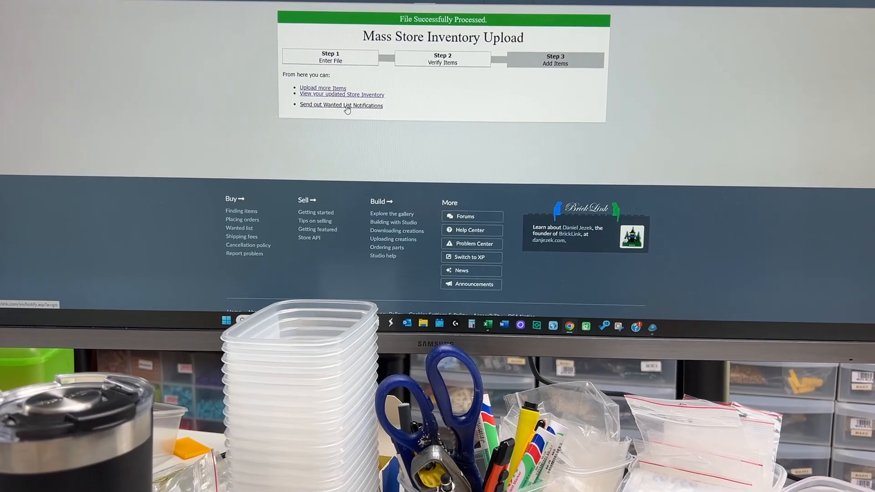
{"action": "left_click", "coordinate": [341, 105]}
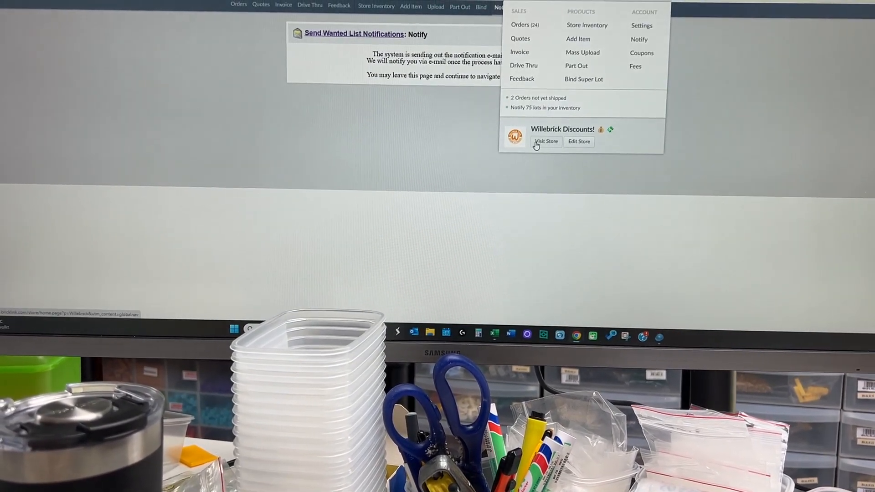
Visit the store's public page, now listing 6,900 lots
{"action": "left_click", "coordinate": [546, 141]}
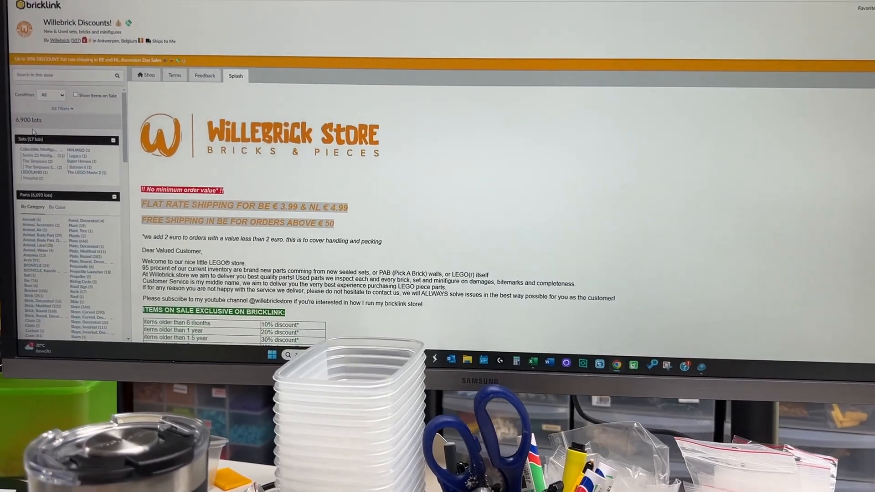